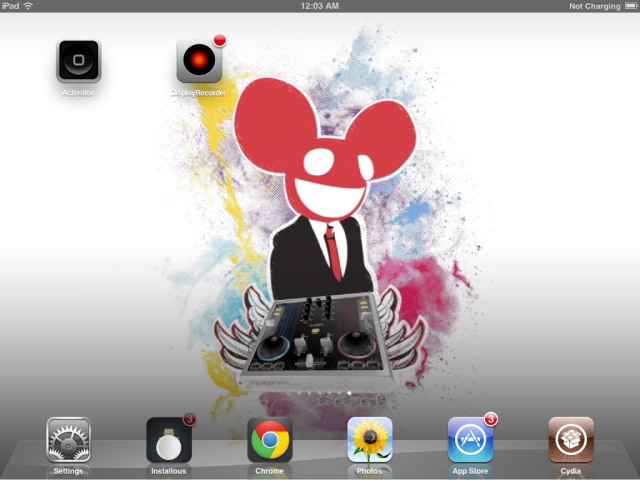
- Launch Installous from the iPad dock, which shows an outdated-version alert
click(168, 438)
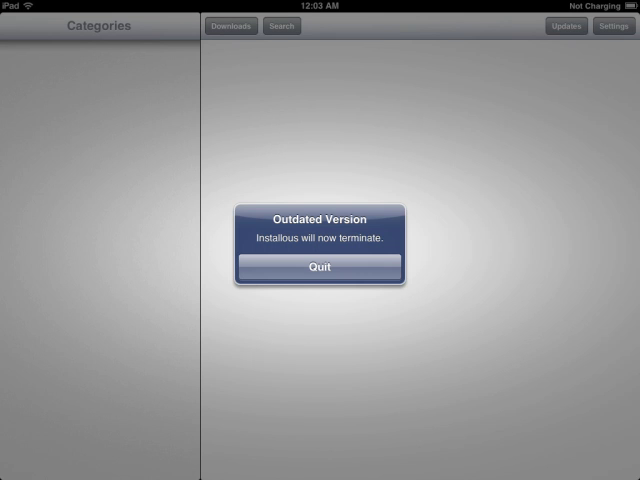
click(320, 268)
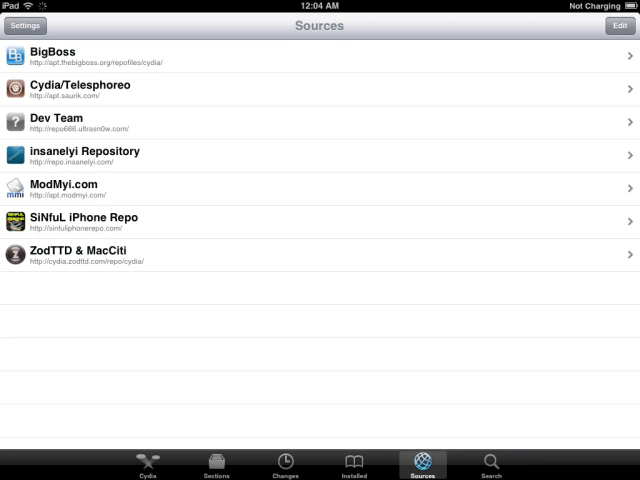
click(618, 26)
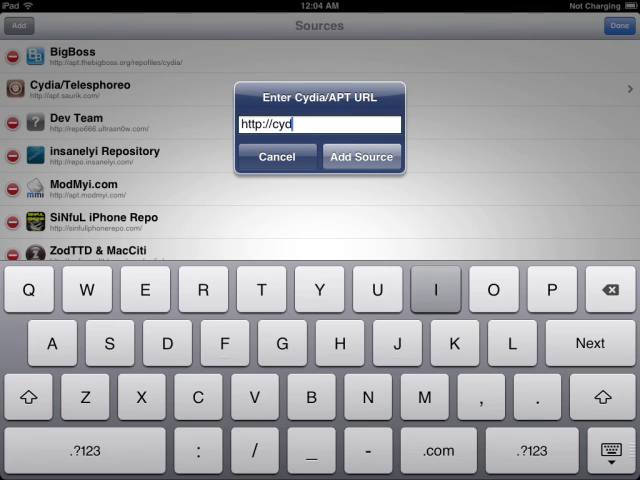
text(ia.hackulo)
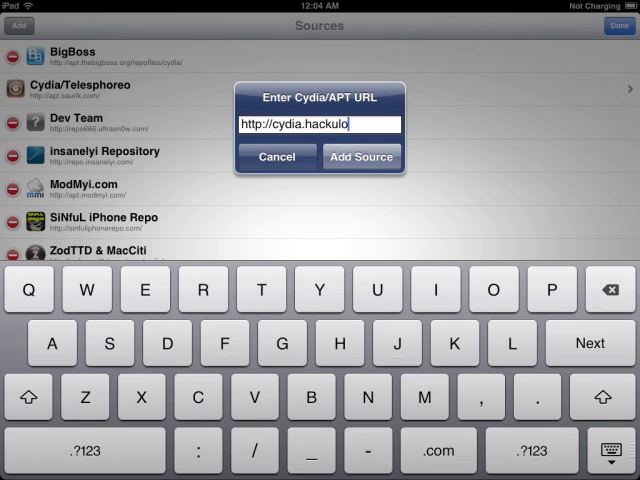
text(.us)
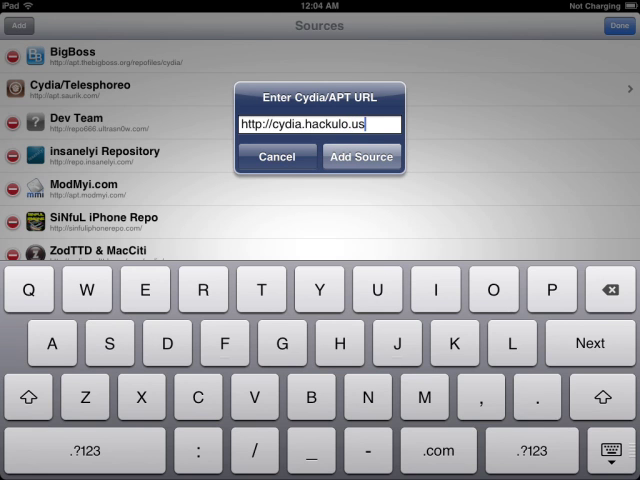
click(362, 156)
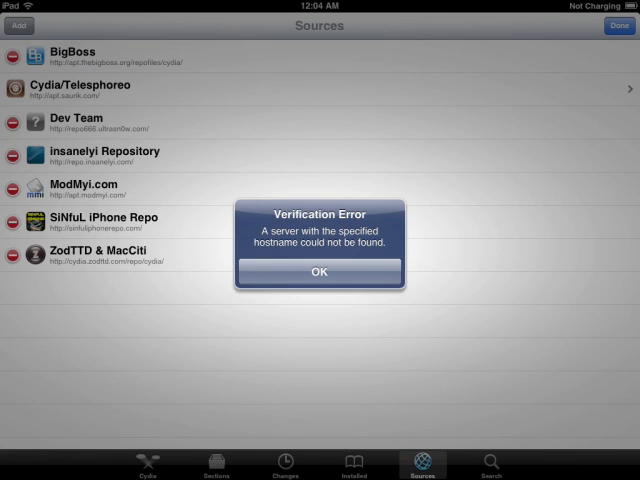
click(320, 272)
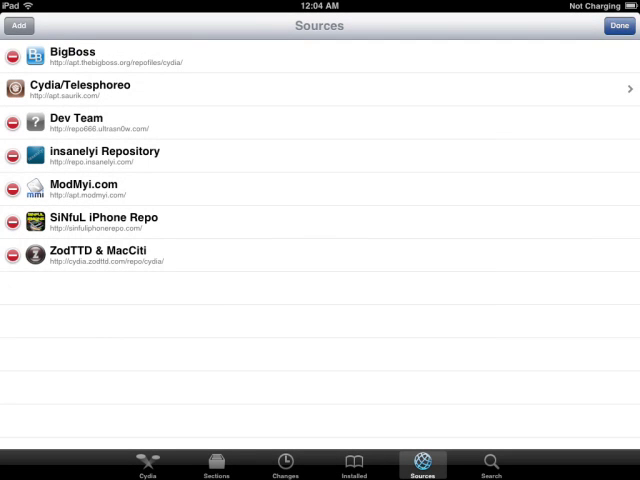
click(616, 26)
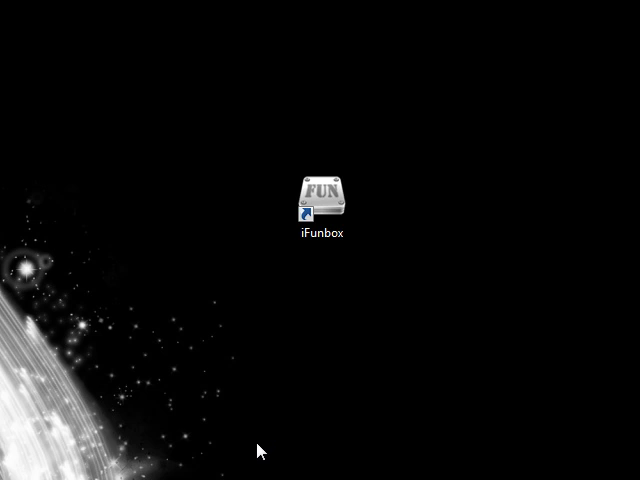
- Launch i-FunBox from its desktop shortcut
click(322, 200)
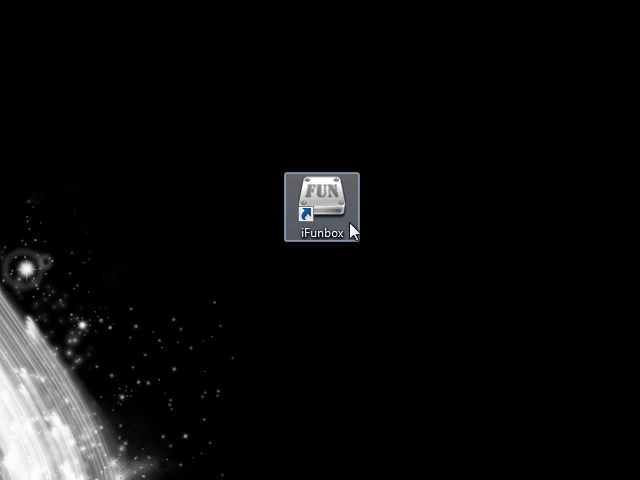
mouse_move(348, 234)
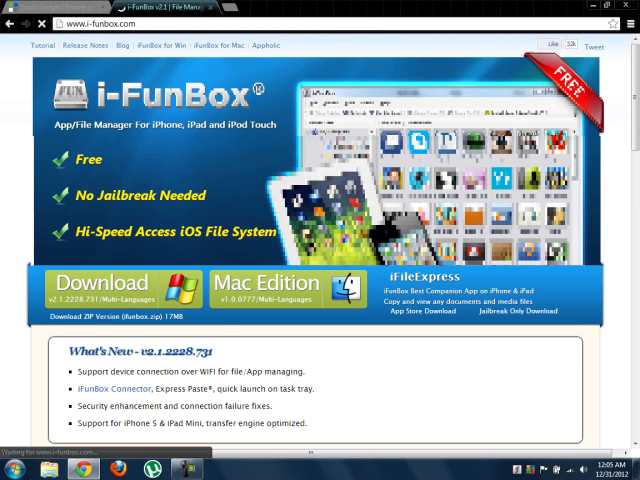
- Browse the i-FunBox download page, then try to reach apptrackr.cd, which fails to load
scroll(down, 3)
text(app ca)
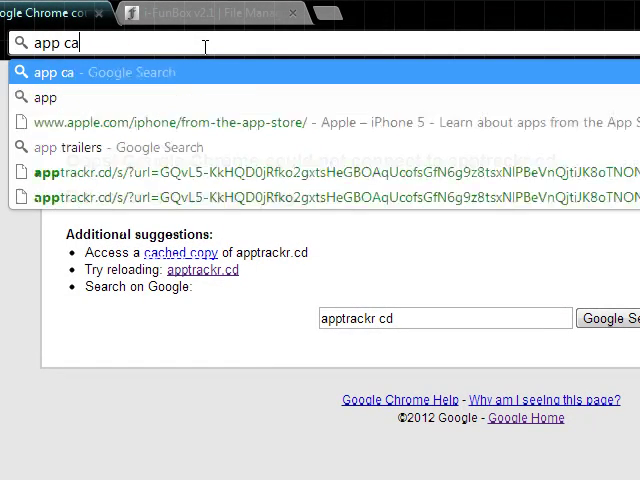
key(Backspace)
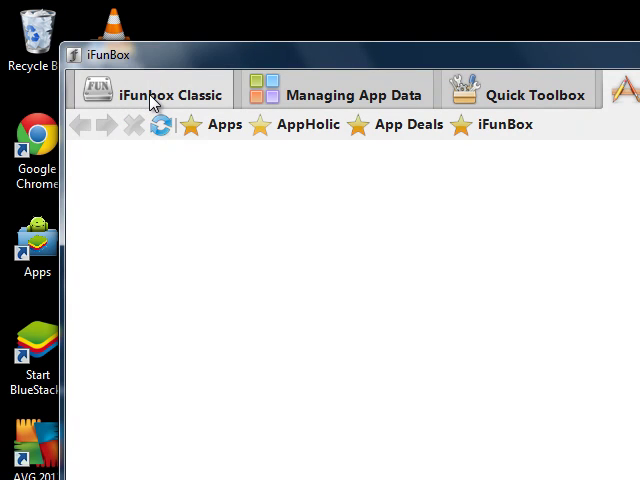
- Open the connected iPad's User Applications folder in the maximized iFunbox Classic browser
click(162, 96)
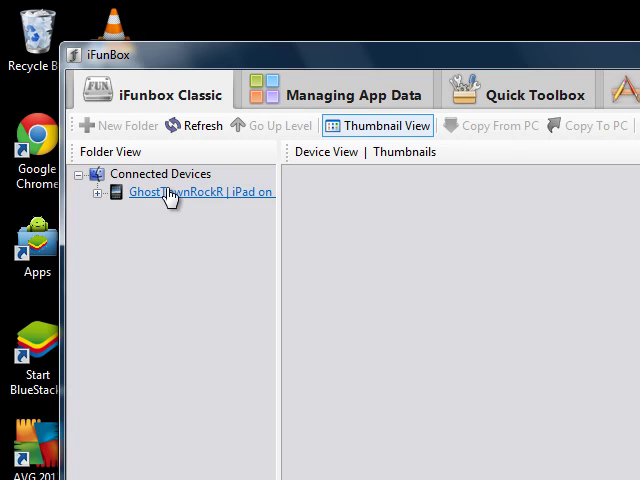
click(196, 192)
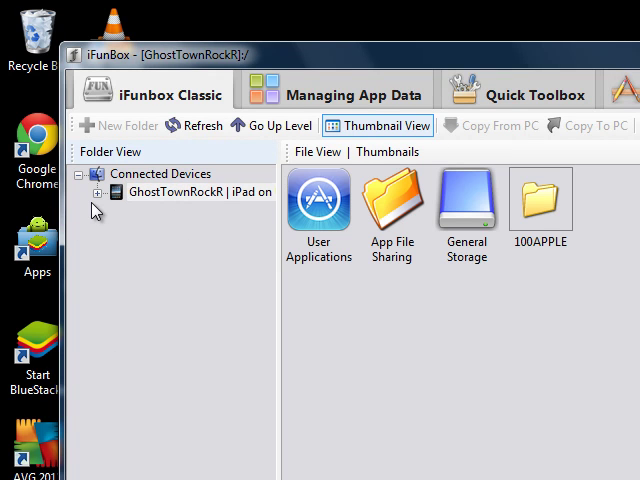
click(100, 192)
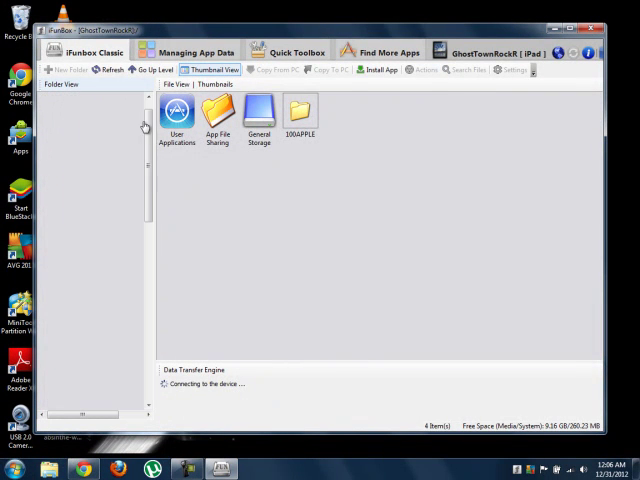
double_click(180, 118)
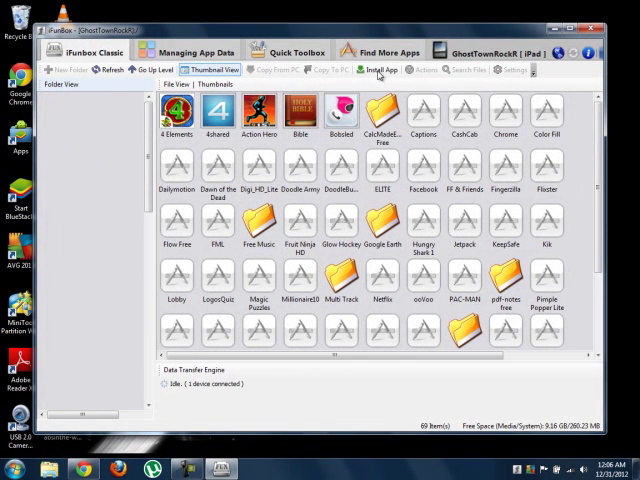
- Install the Draw Something package from iTunes' Mobile Applications folder onto the iPad
click(384, 68)
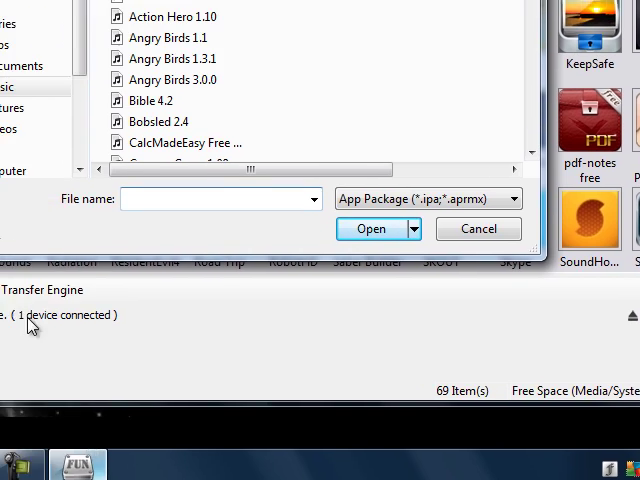
click(16, 458)
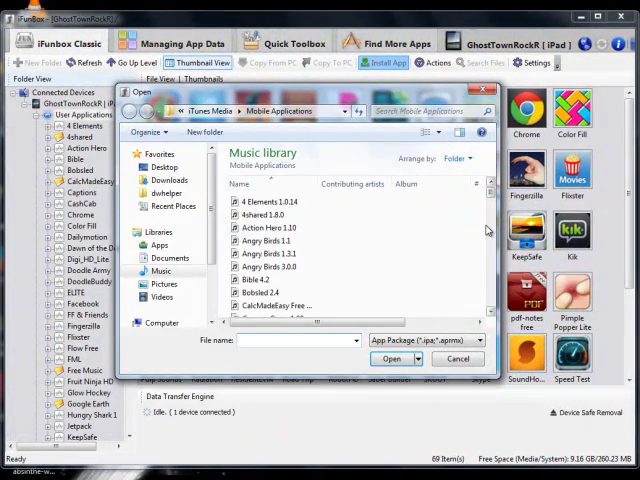
scroll(down, 3)
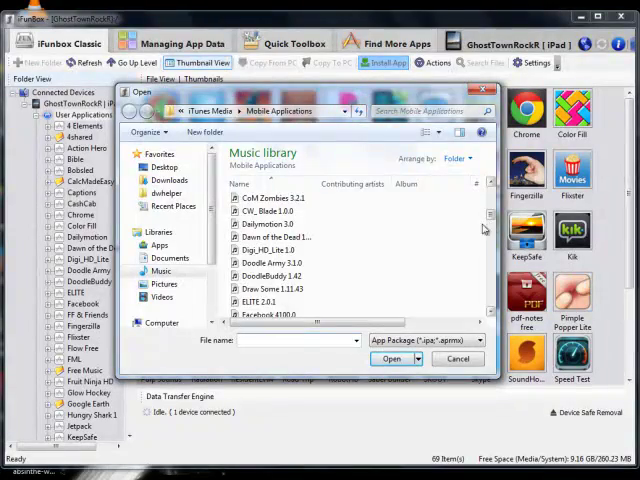
click(264, 288)
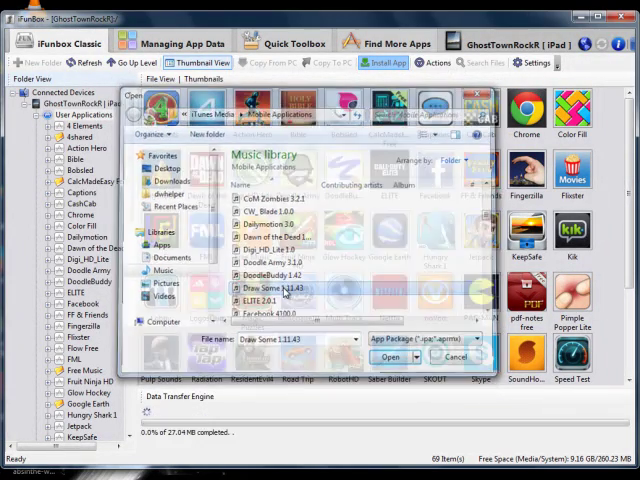
click(396, 356)
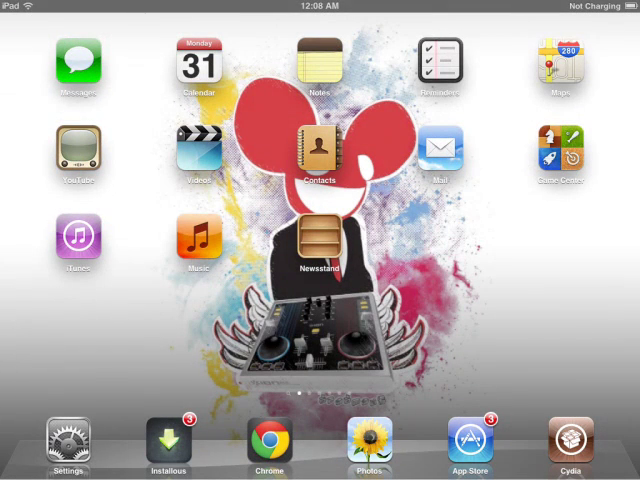
scroll(left, 3)
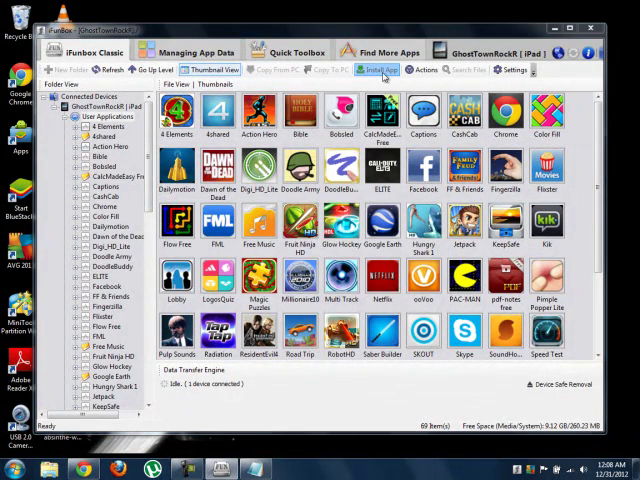
- Start another Install App and scroll the Mobile Applications list to TowerDefense 1.4.1
click(380, 68)
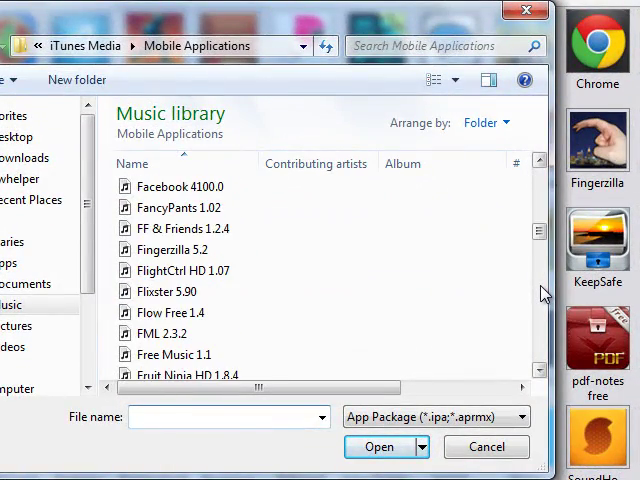
scroll(down, 3)
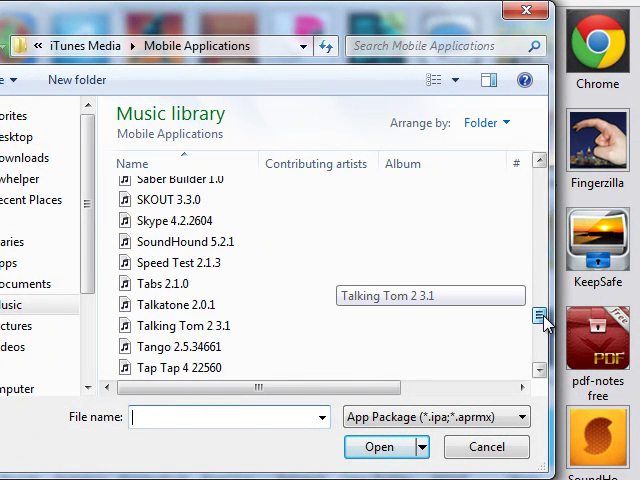
scroll(down, 3)
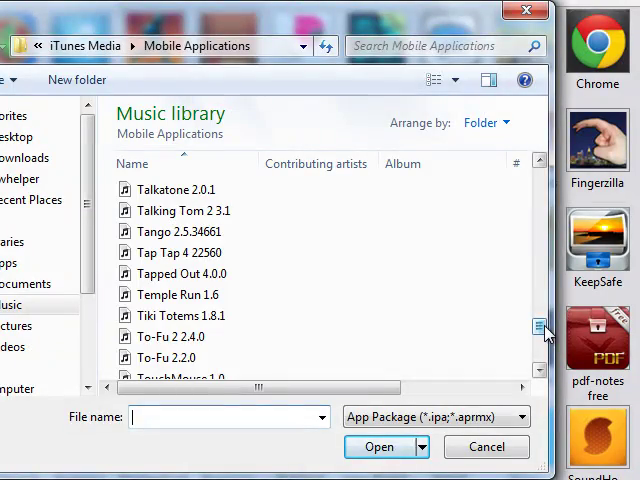
scroll(down, 3)
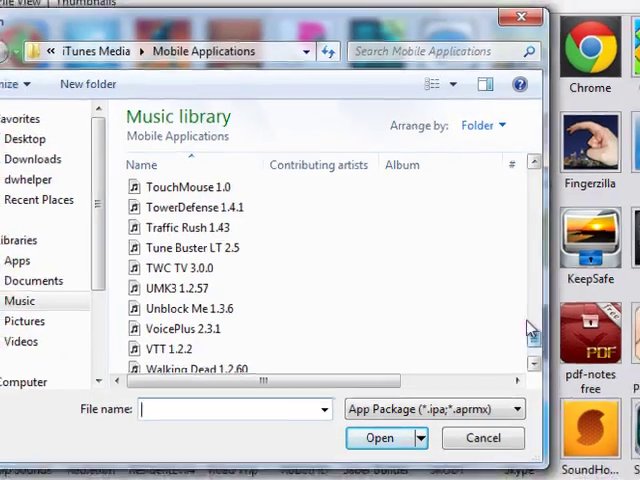